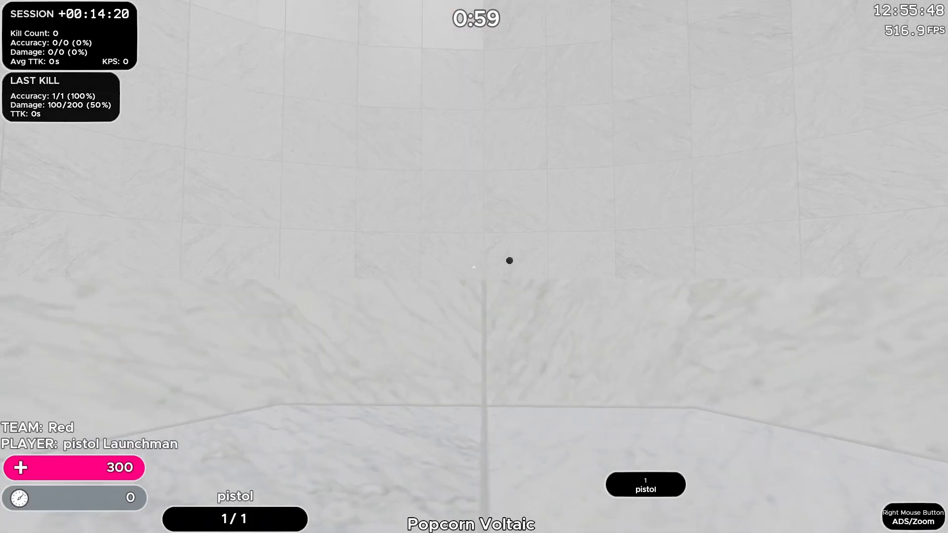
Shoot the bouncing dark target balls one after another across the ceiling, sky and wall.
{"action": "left_click", "coordinate": [472, 262]}
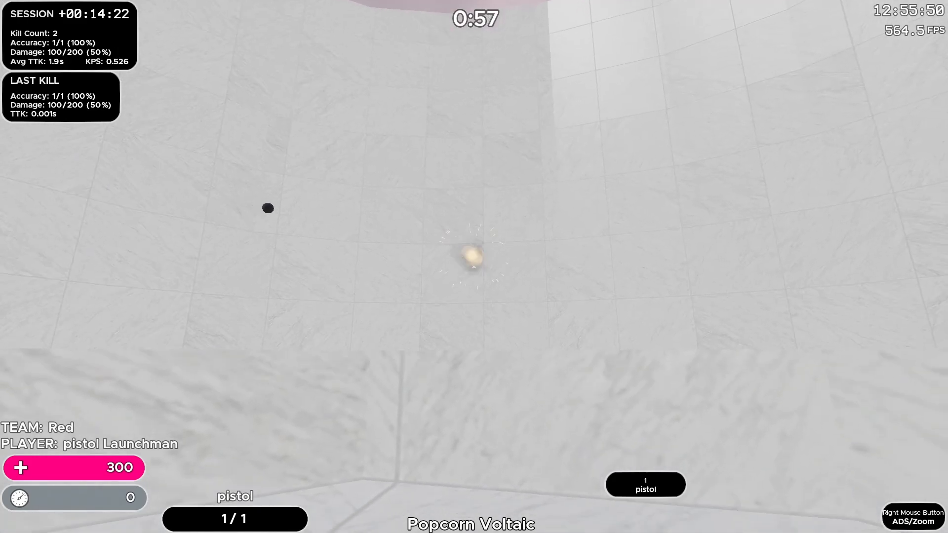
{"action": "left_click", "coordinate": [468, 258]}
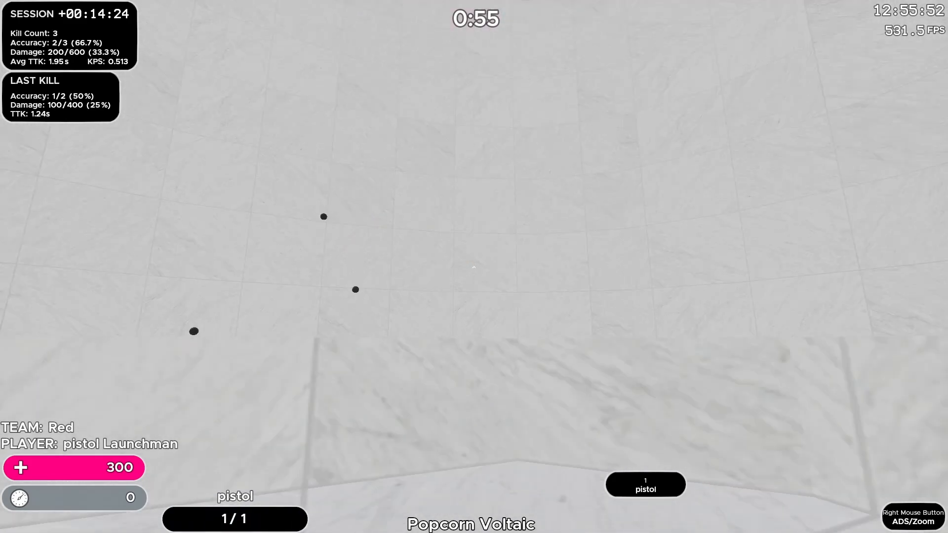
{"action": "left_click", "coordinate": [474, 267]}
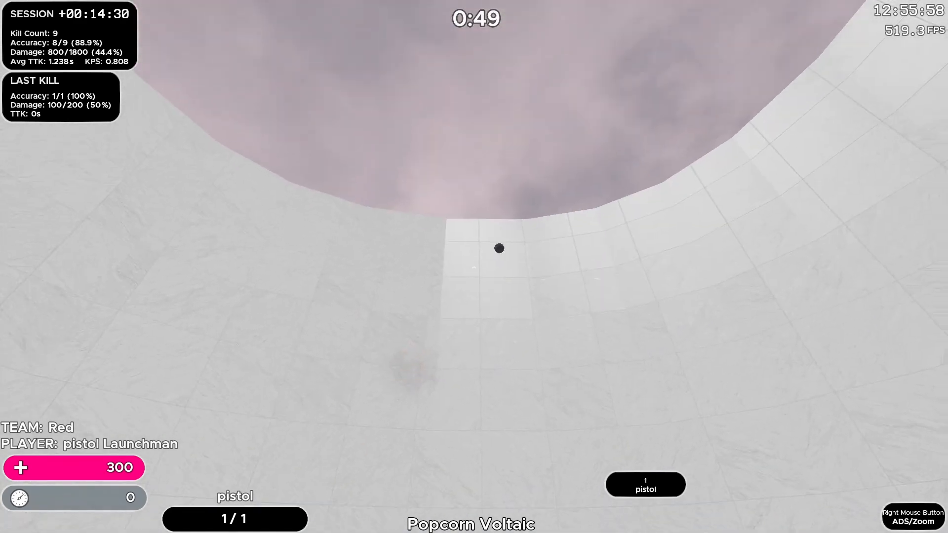
{"action": "left_click", "coordinate": [474, 267]}
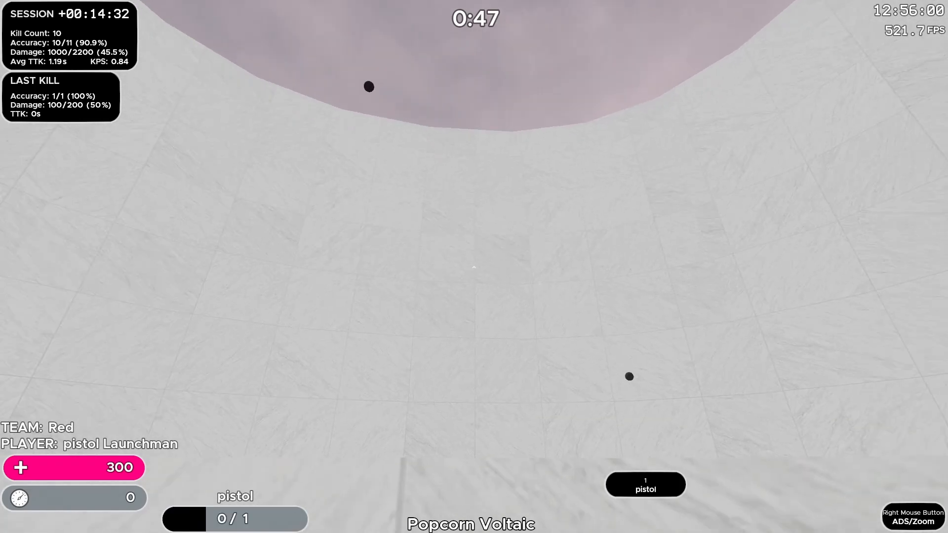
{"action": "left_click", "coordinate": [474, 267]}
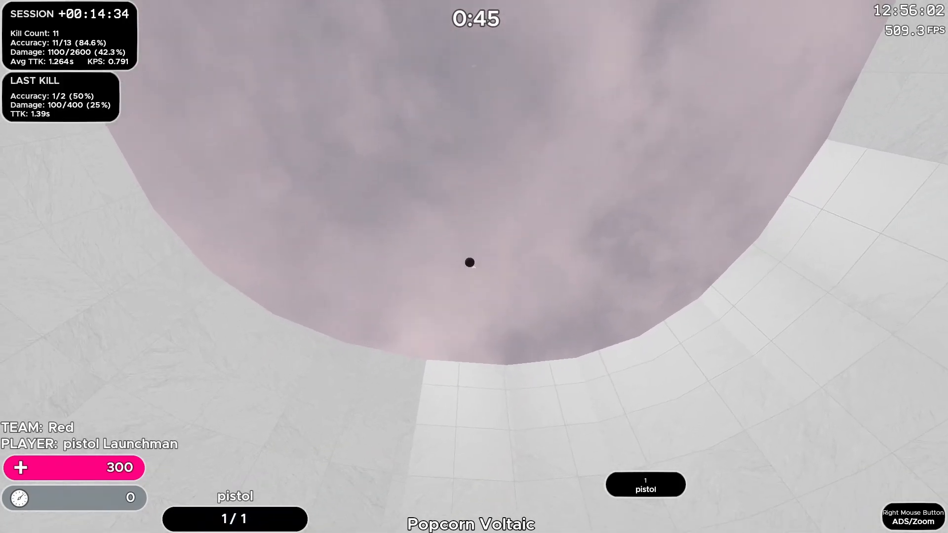
{"action": "left_click", "coordinate": [470, 262]}
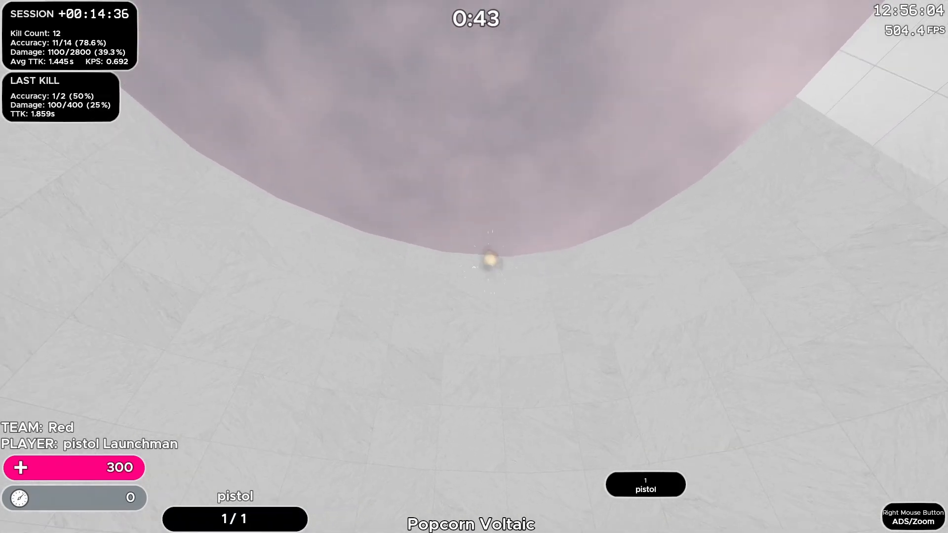
{"action": "left_click", "coordinate": [489, 266]}
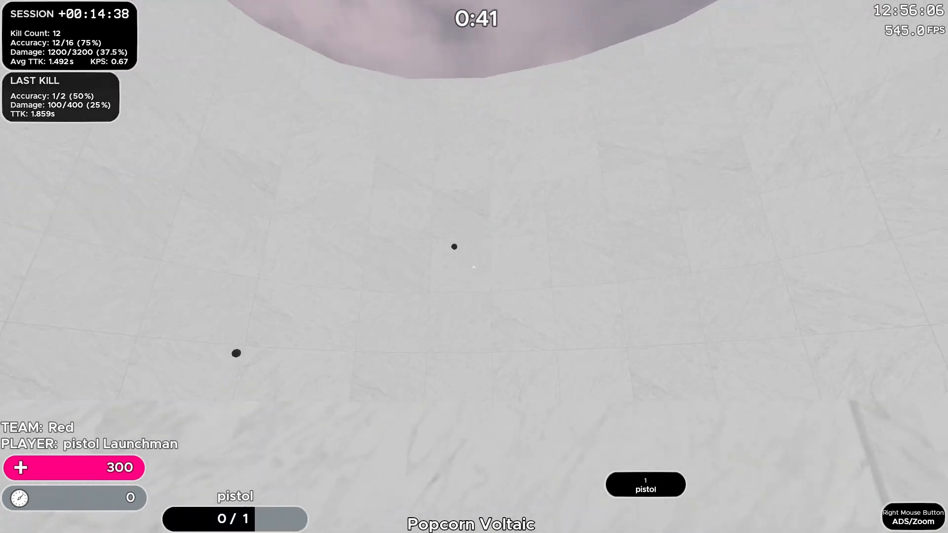
{"action": "left_click", "coordinate": [470, 258]}
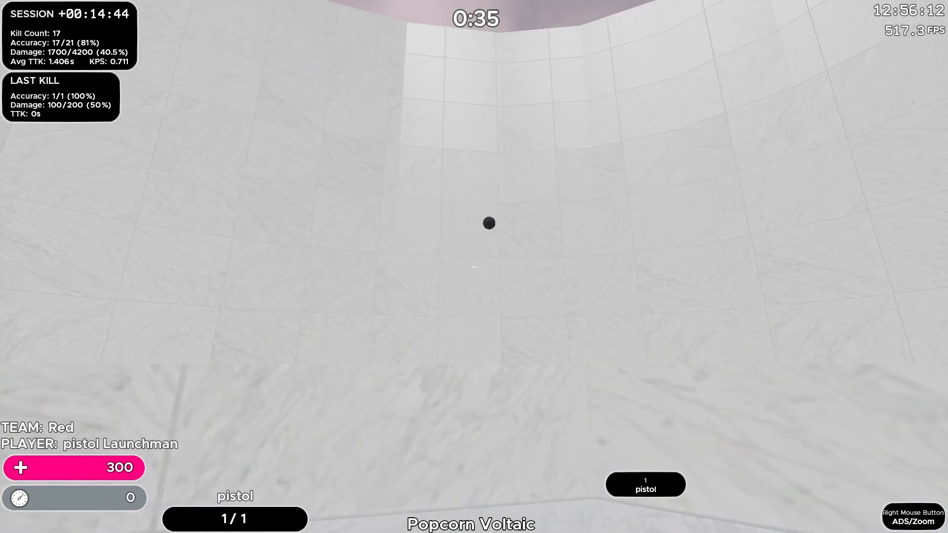
{"action": "left_click", "coordinate": [487, 223]}
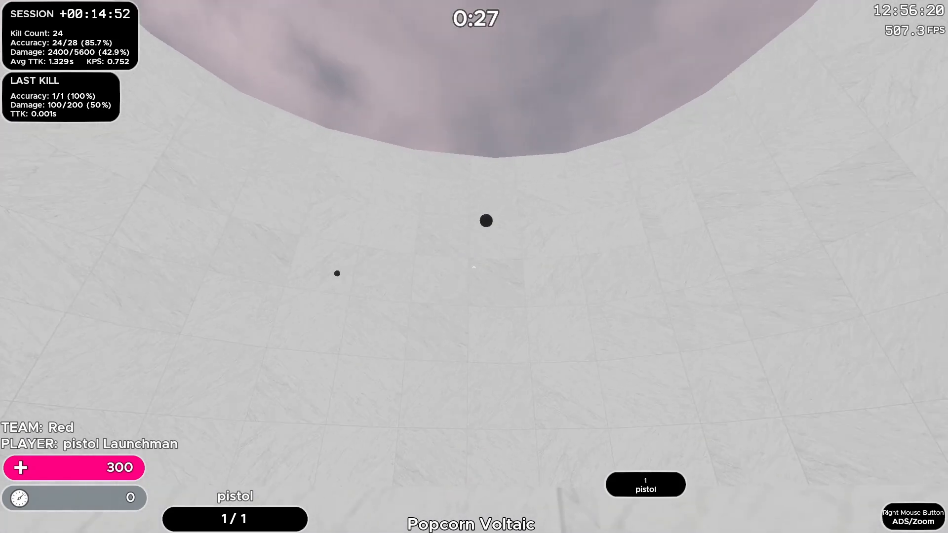
Keep flicking to the remaining targets until the timer ends, reaching 39 kills at 83% accuracy.
{"action": "left_click", "coordinate": [474, 266]}
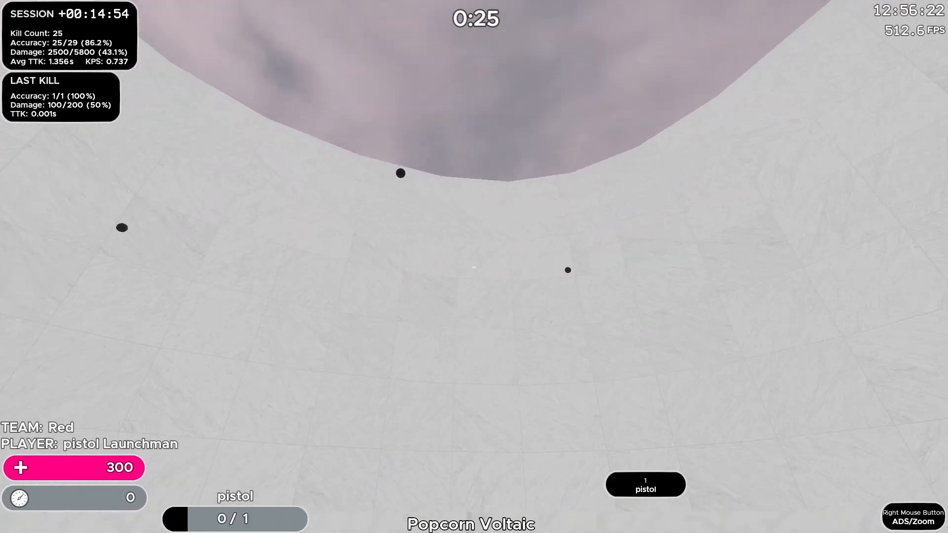
{"action": "left_click", "coordinate": [477, 270]}
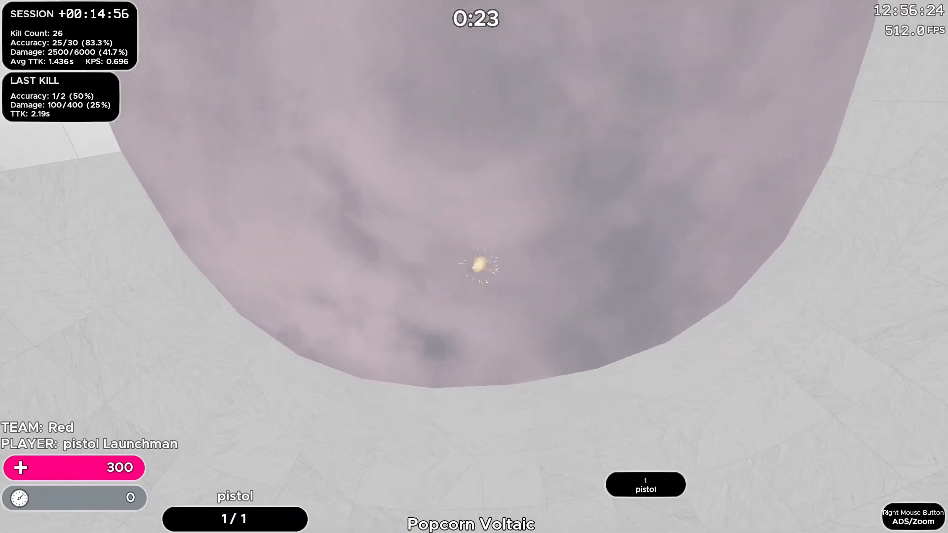
{"action": "left_click", "coordinate": [479, 267]}
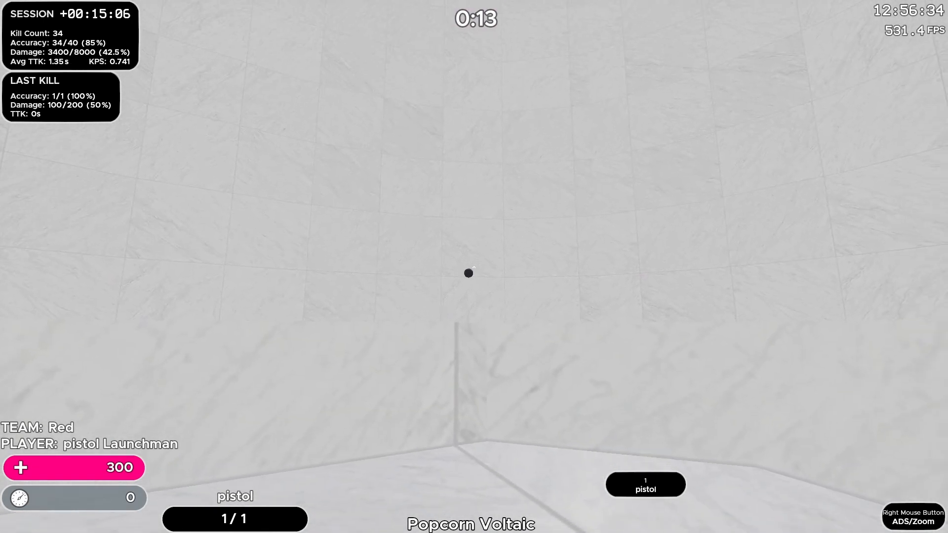
{"action": "left_click", "coordinate": [466, 272]}
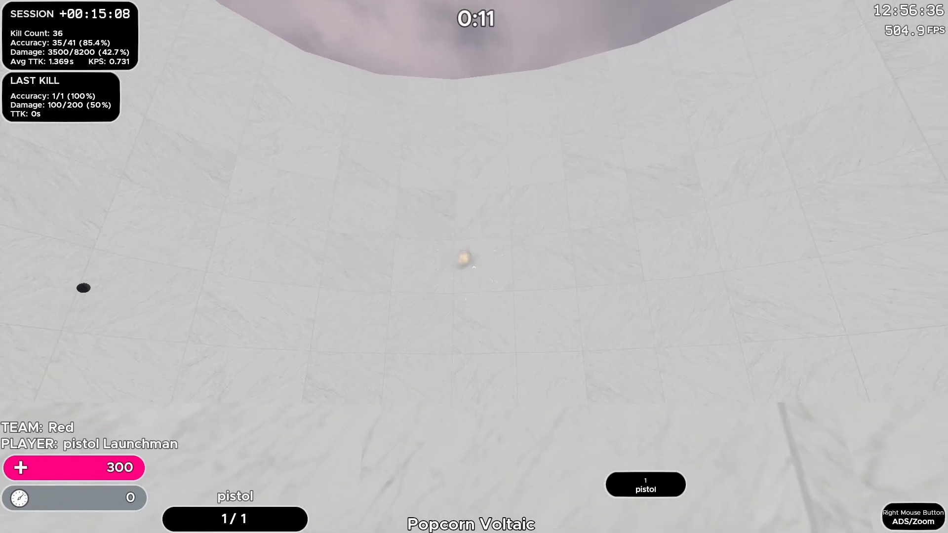
{"action": "left_click", "coordinate": [472, 255]}
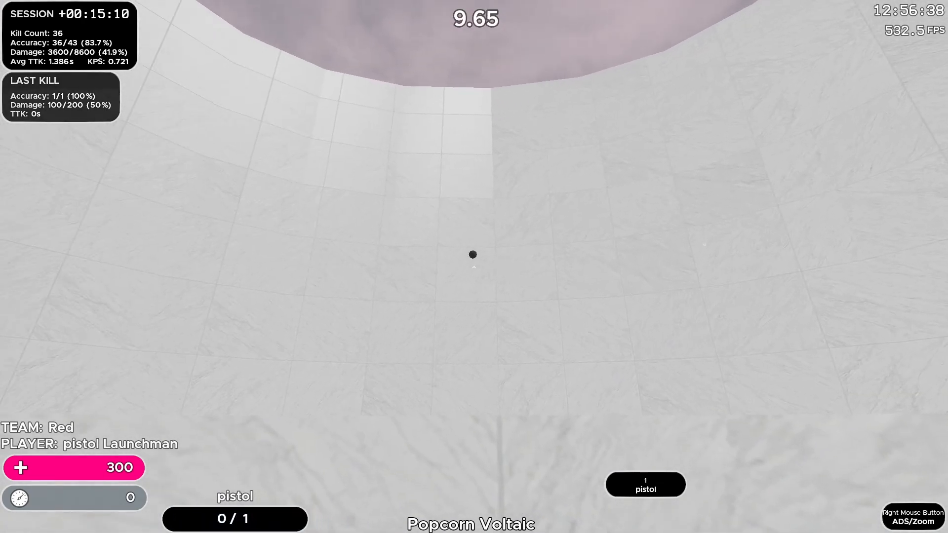
{"action": "left_click", "coordinate": [473, 255]}
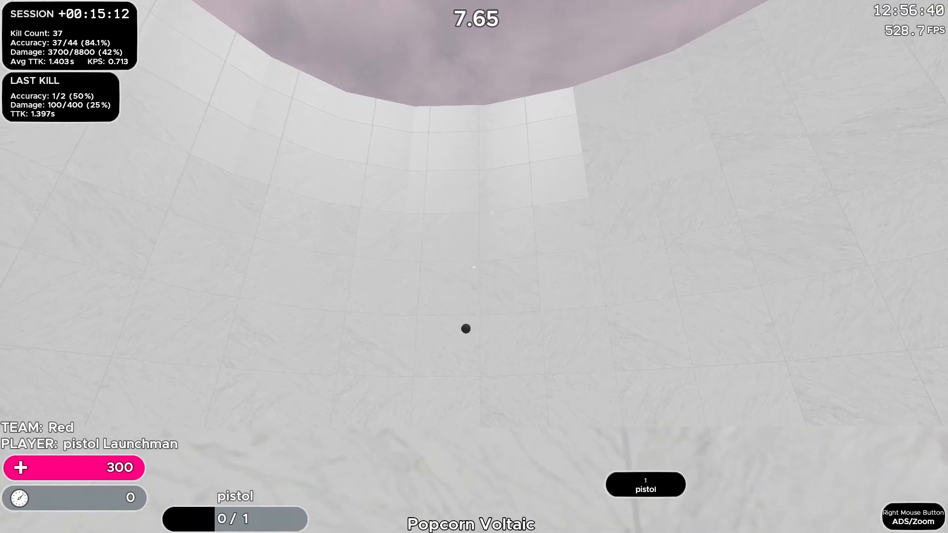
{"action": "left_click", "coordinate": [465, 329]}
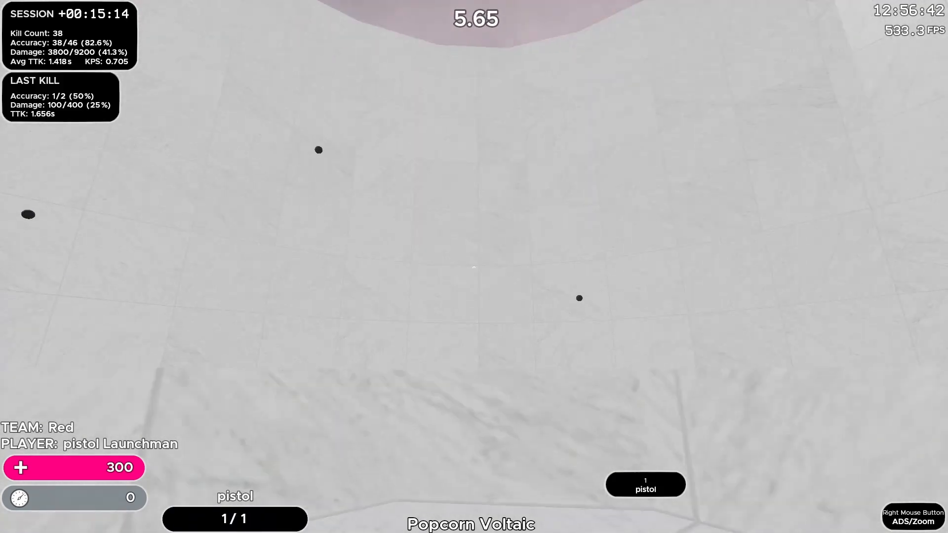
{"action": "left_click", "coordinate": [473, 270]}
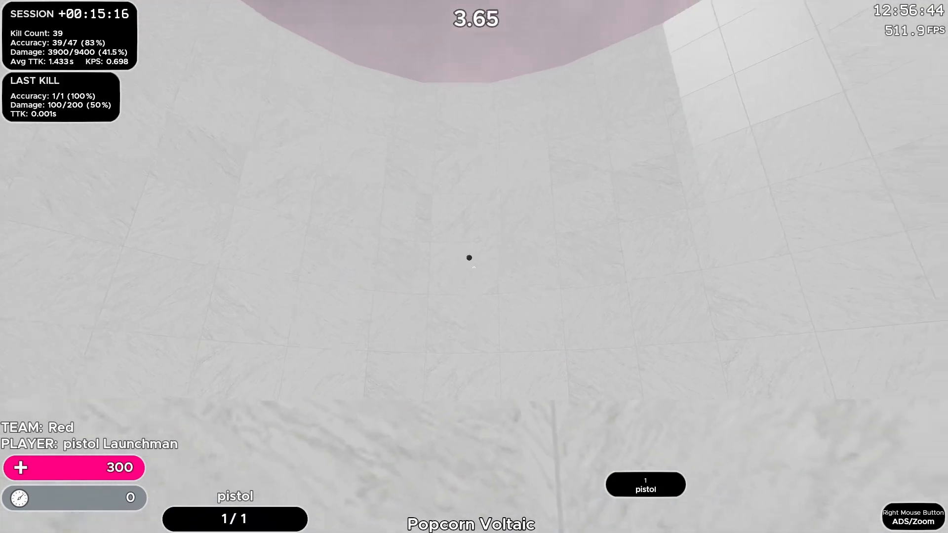
{"action": "left_click", "coordinate": [469, 257]}
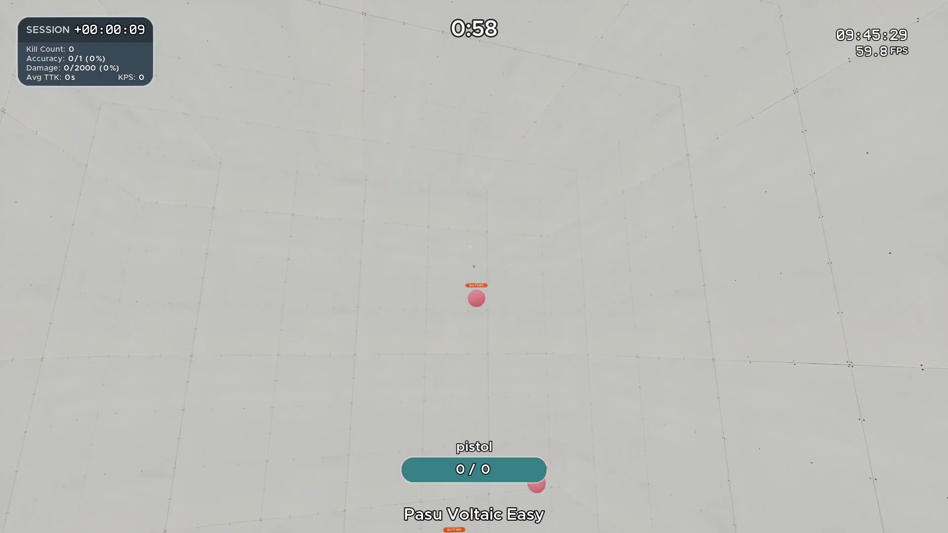
Shoot the pink bot drifting near the centre of the grey Pasu arena.
{"action": "left_click", "coordinate": [474, 302]}
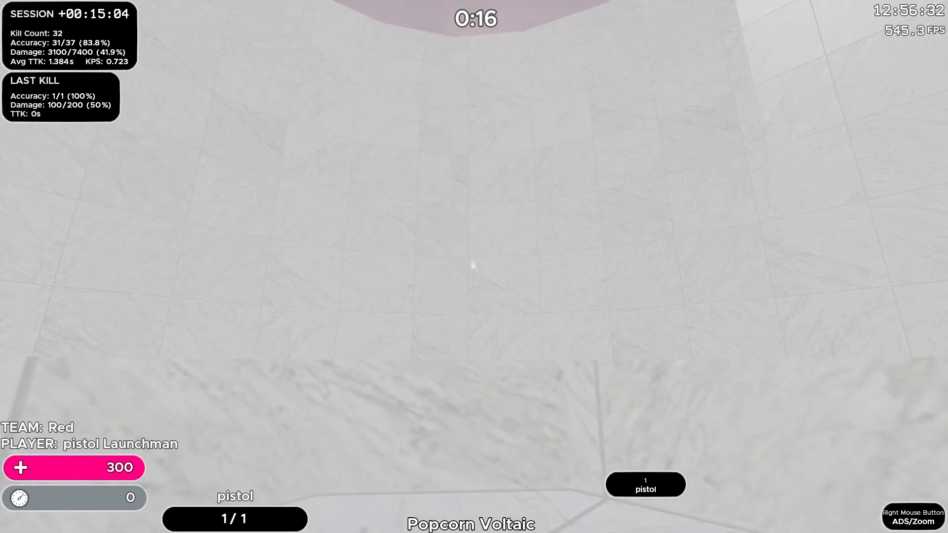
Land the last popcorn shot and reach the Challenge Results screen with a new high of 420.
{"action": "left_click", "coordinate": [471, 278]}
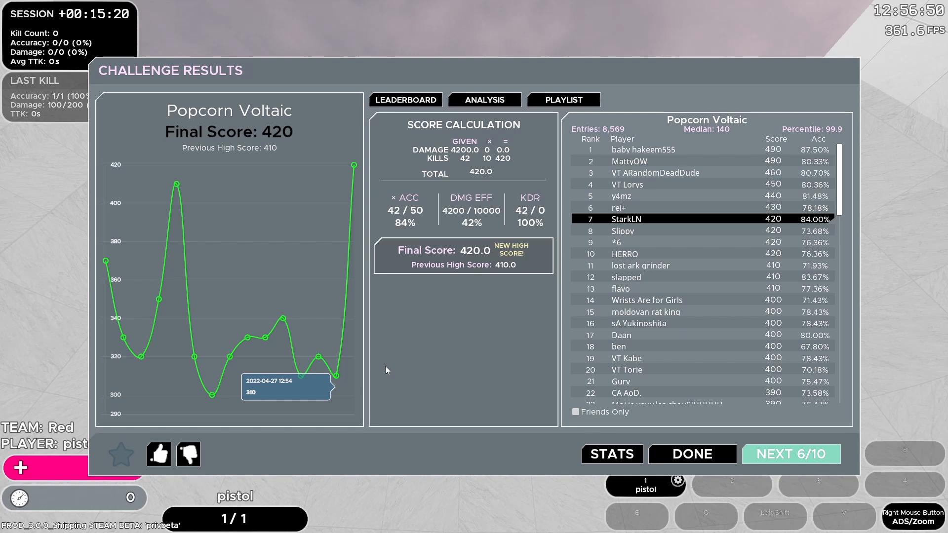
{"action": "left_click", "coordinate": [791, 453]}
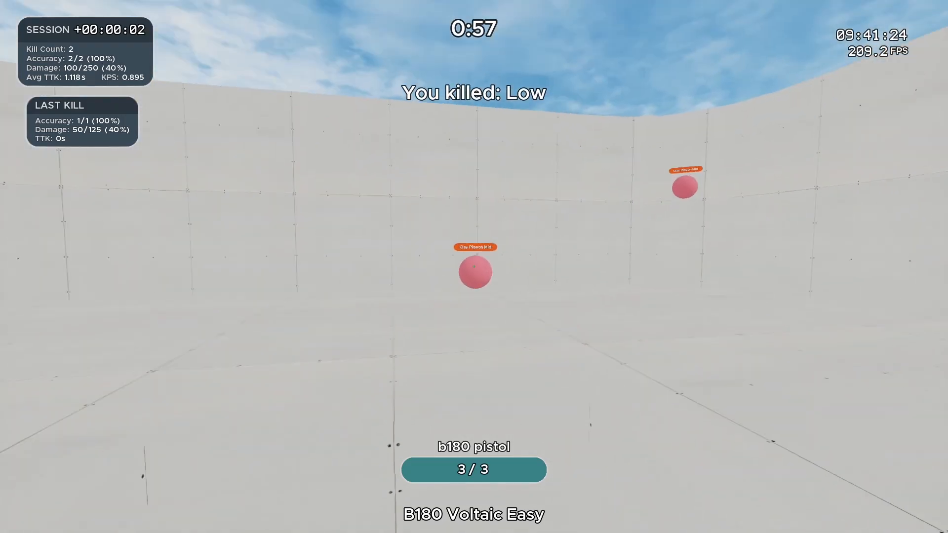
Kill several pink bots along the curved B180 wall, including one off to the right.
{"action": "left_click", "coordinate": [474, 275]}
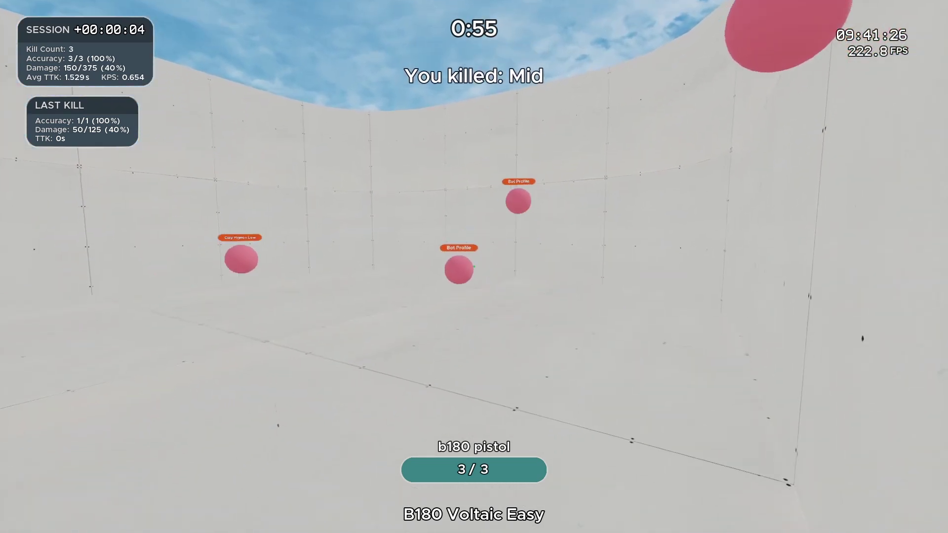
{"action": "left_click", "coordinate": [459, 274]}
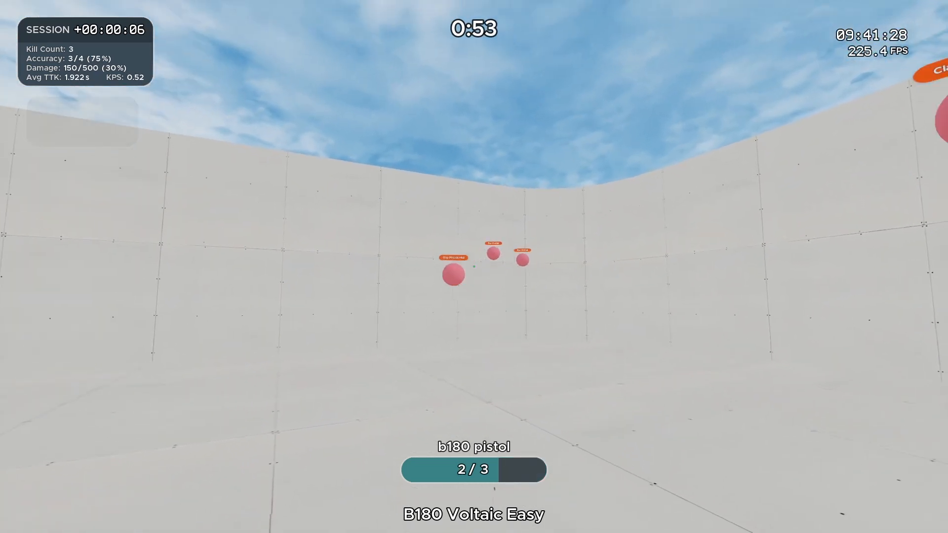
{"action": "left_click", "coordinate": [474, 267]}
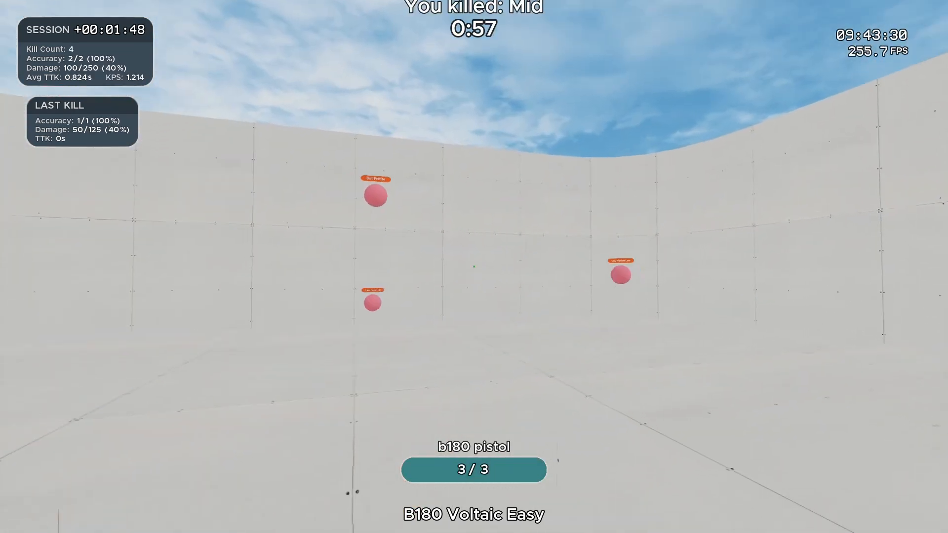
{"action": "left_click", "coordinate": [622, 283]}
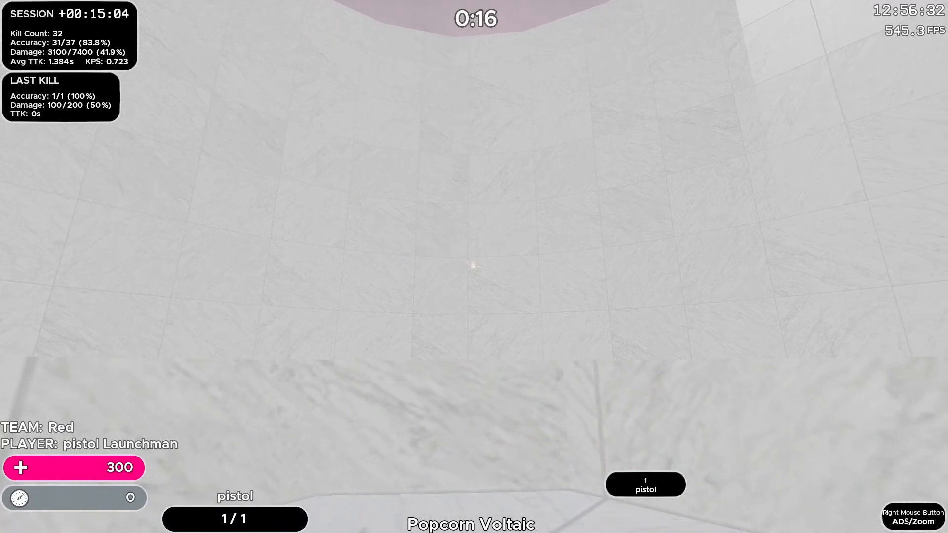
Shoot the popping targets with the pistol, raising the kill count from 32 to 39.
{"action": "left_click", "coordinate": [470, 266]}
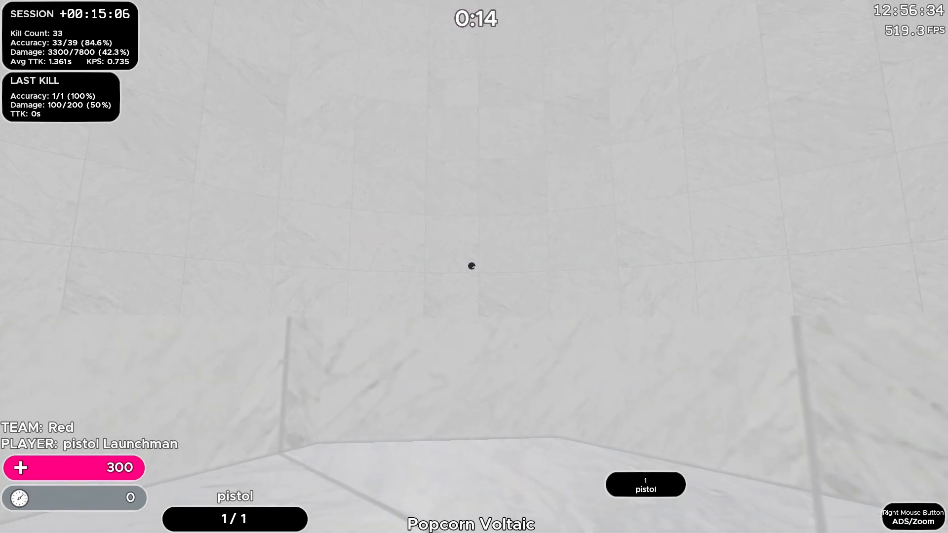
{"action": "left_click", "coordinate": [470, 266]}
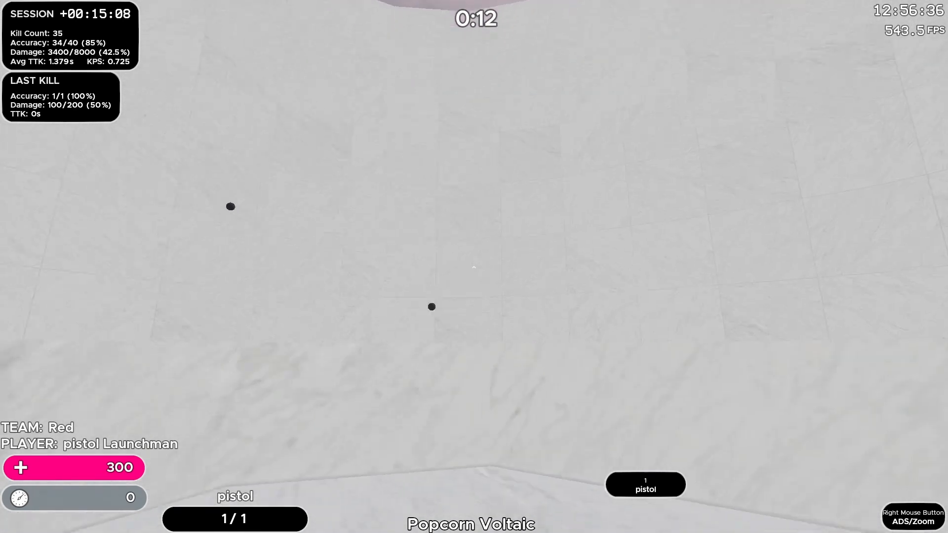
{"action": "left_click", "coordinate": [474, 271]}
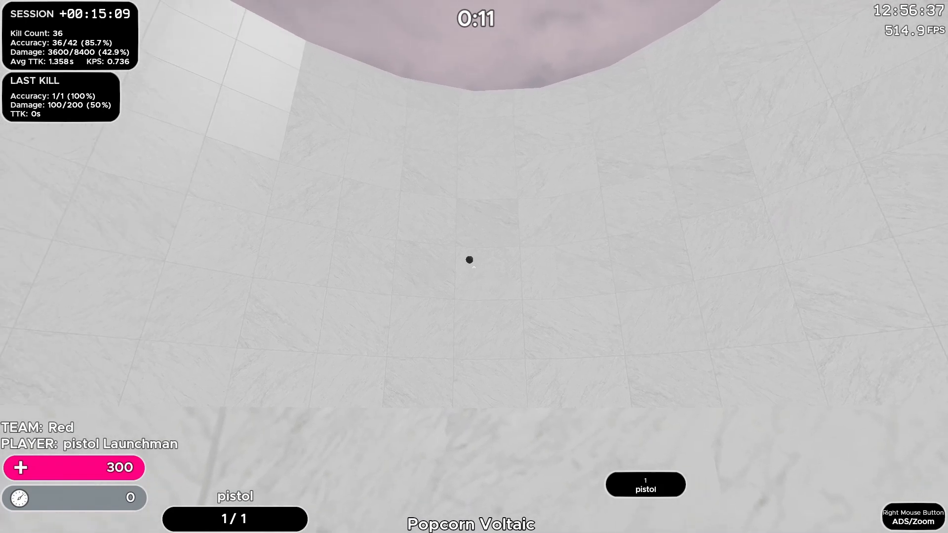
{"action": "left_click", "coordinate": [477, 271]}
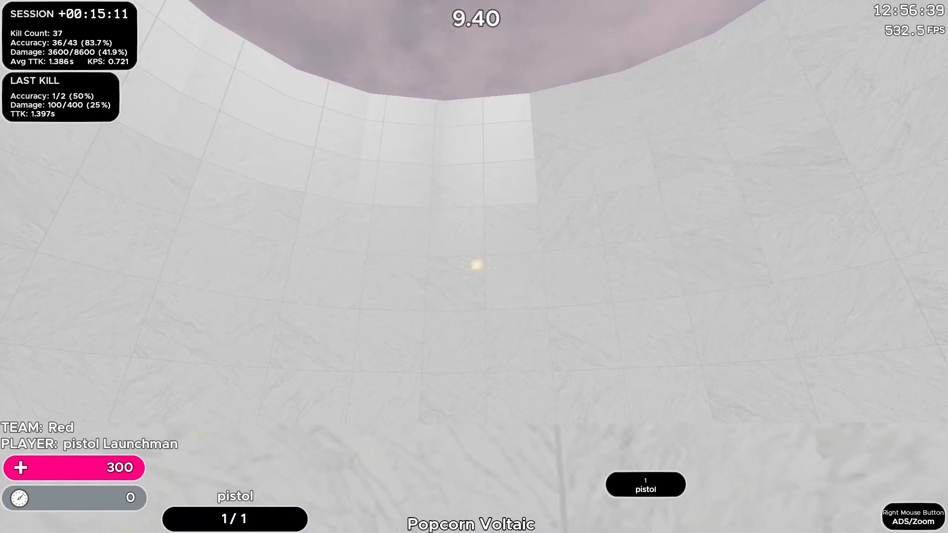
{"action": "left_click", "coordinate": [475, 264]}
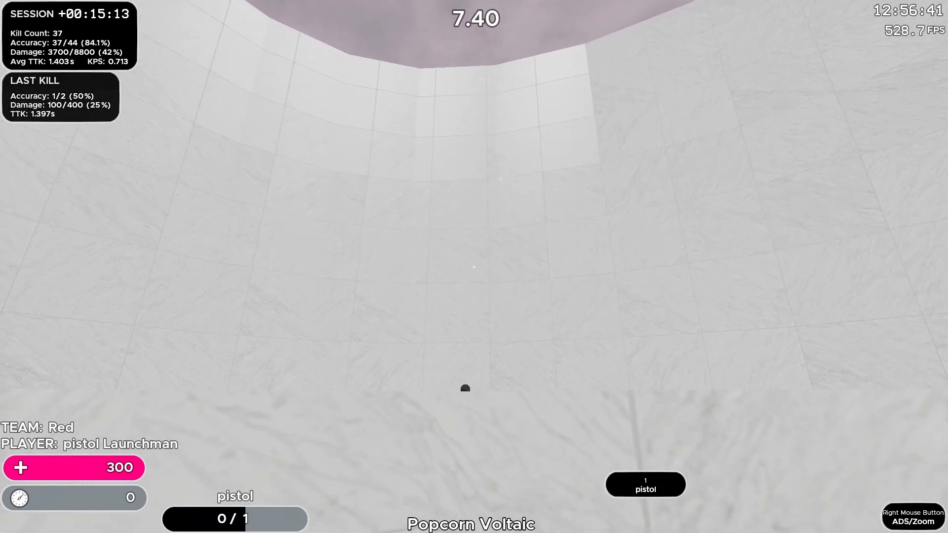
{"action": "left_click", "coordinate": [474, 267]}
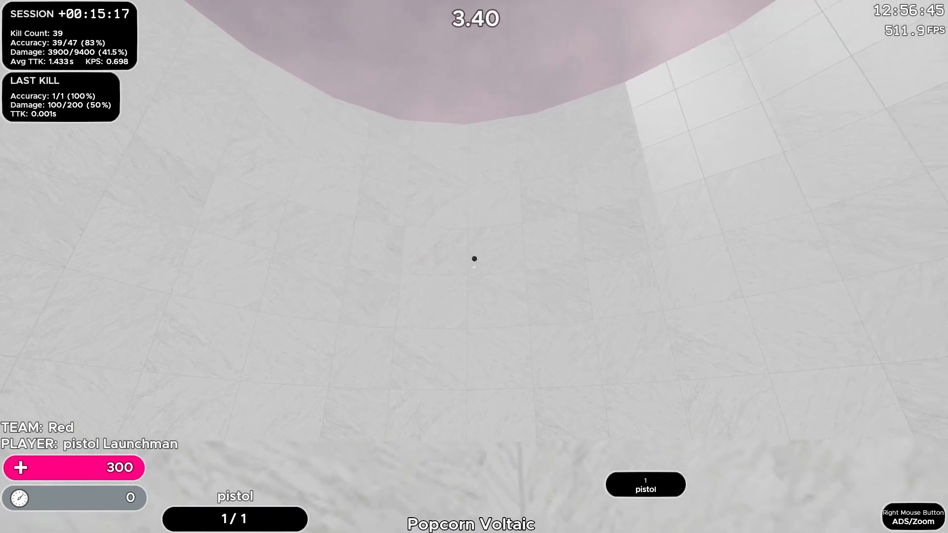
{"action": "left_click", "coordinate": [474, 259]}
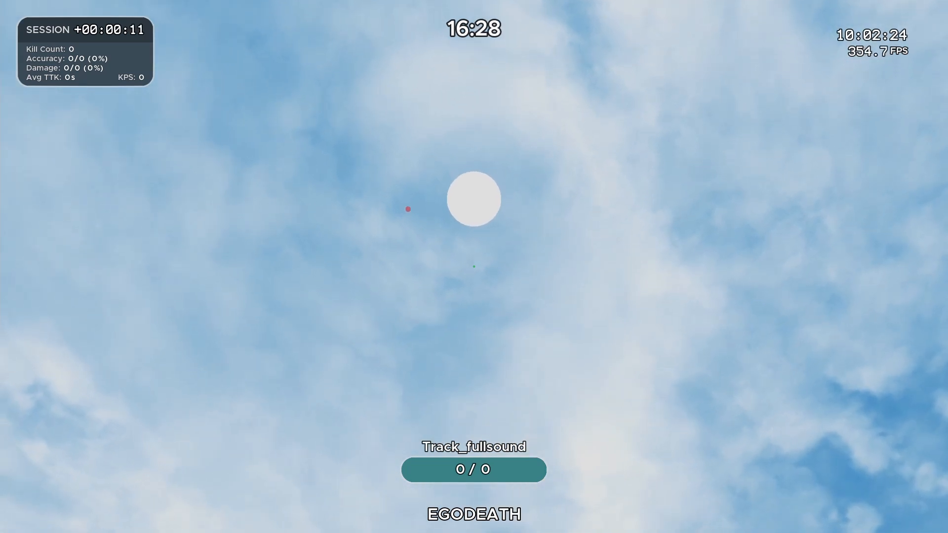
Leave EGODEATH via the Esc menu and hold fire on the black pill target in Ground Plaza.
{"action": "key", "text": "Escape"}
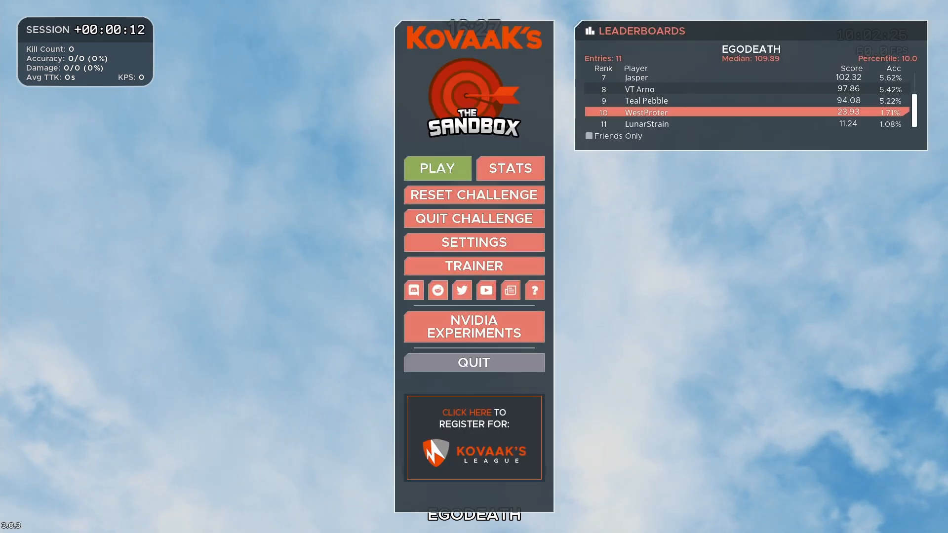
{"action": "left_click", "coordinate": [438, 167]}
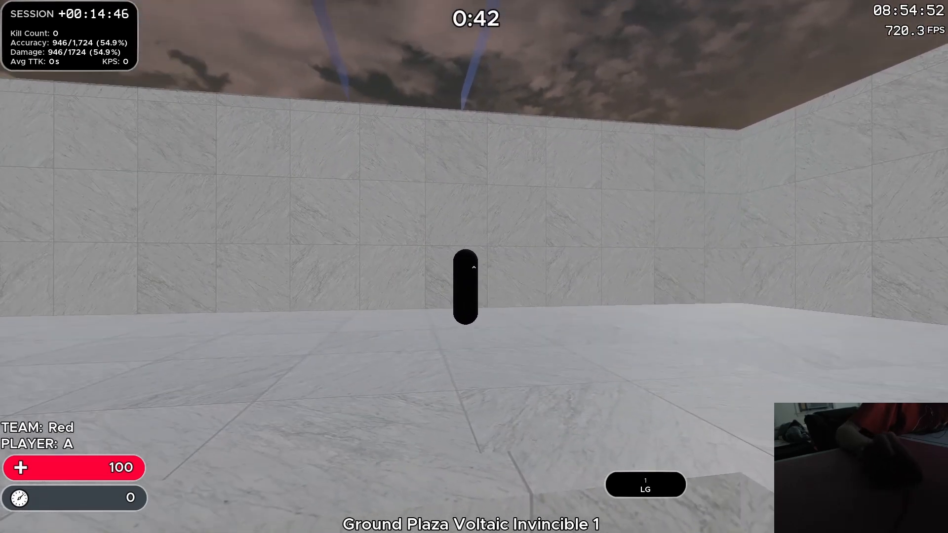
{"action": "left_click", "coordinate": [473, 267]}
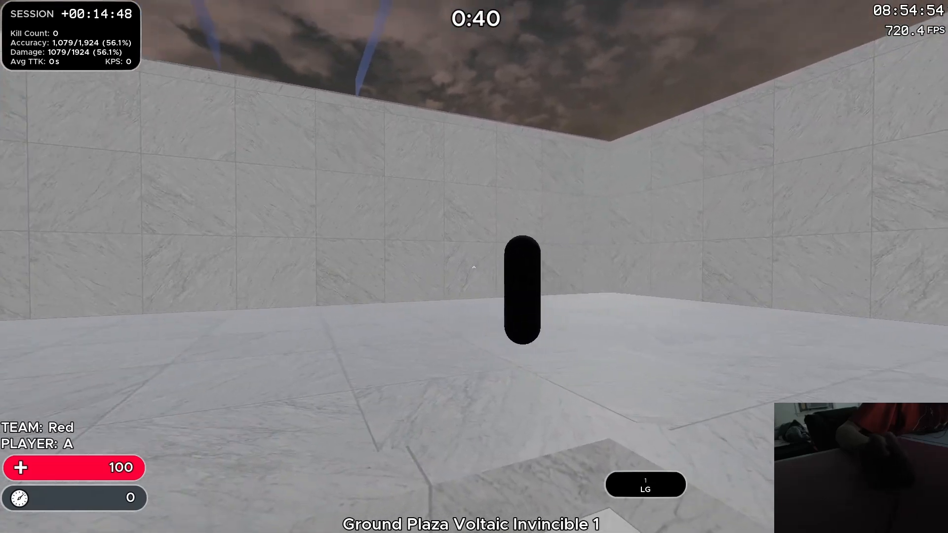